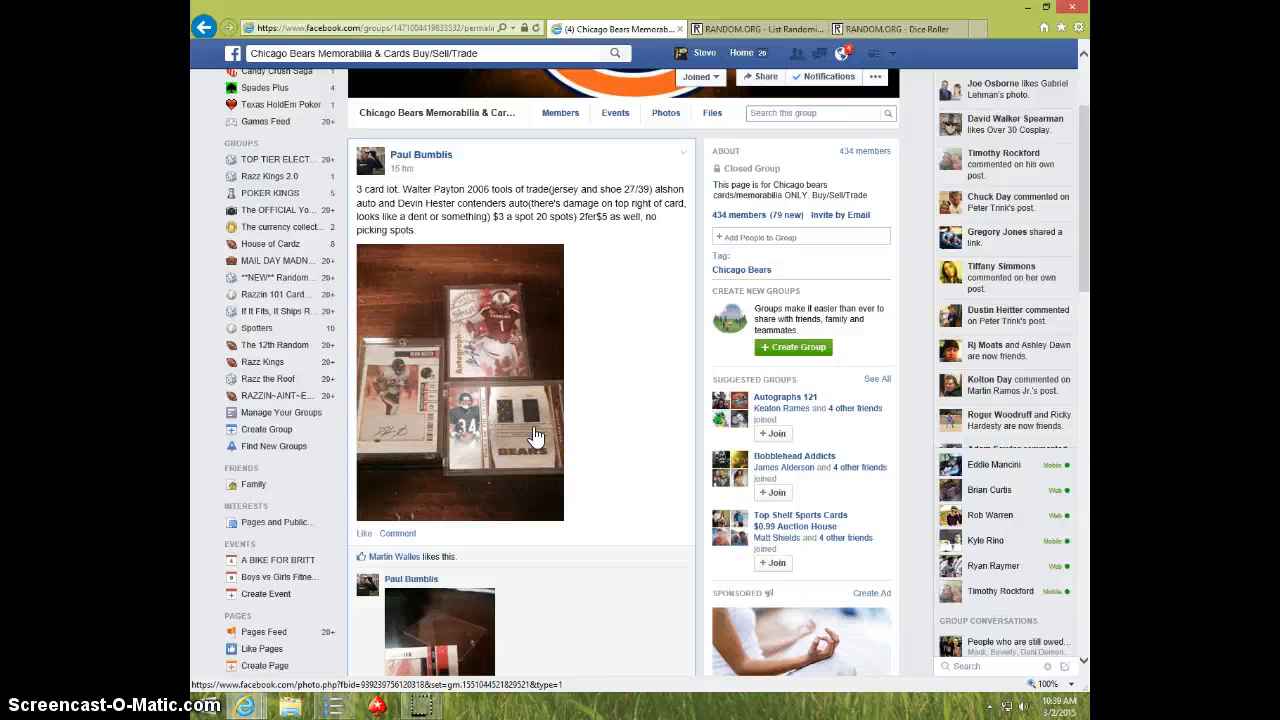
Step: Post a 'LIVE' comment under the numbered raffle list in the group thread
scroll(down, 3)
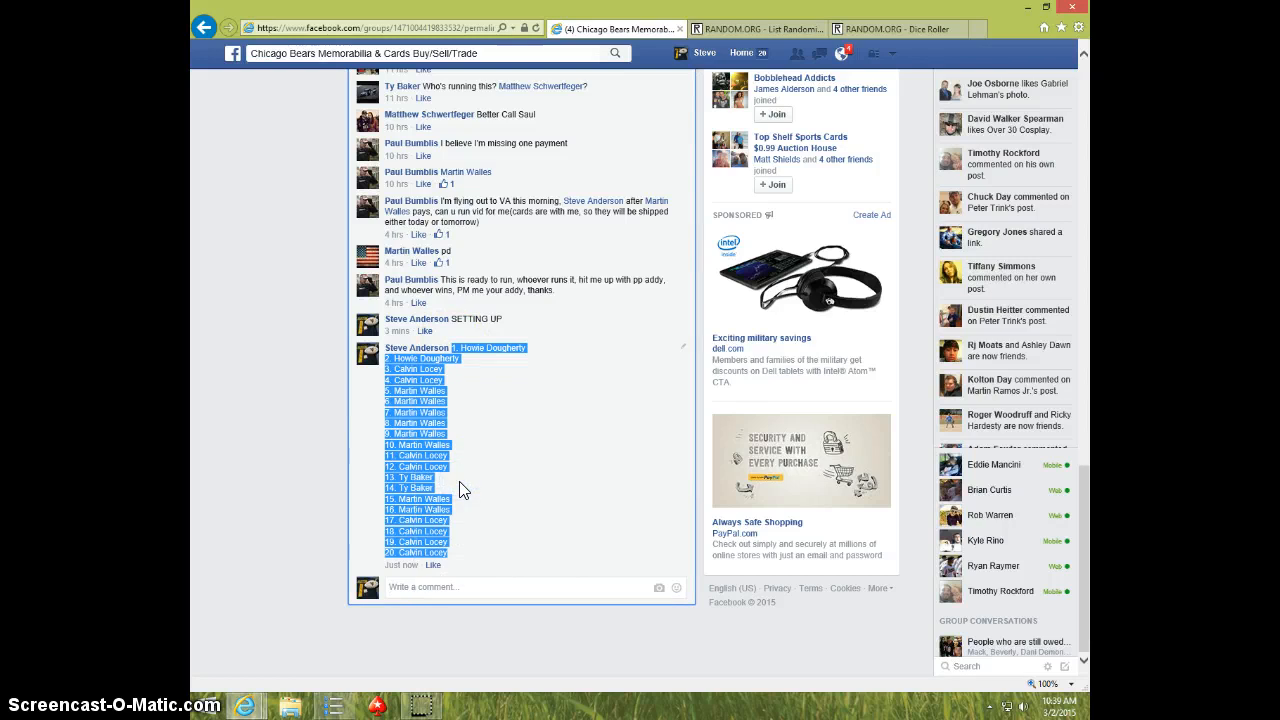
text(LIV)
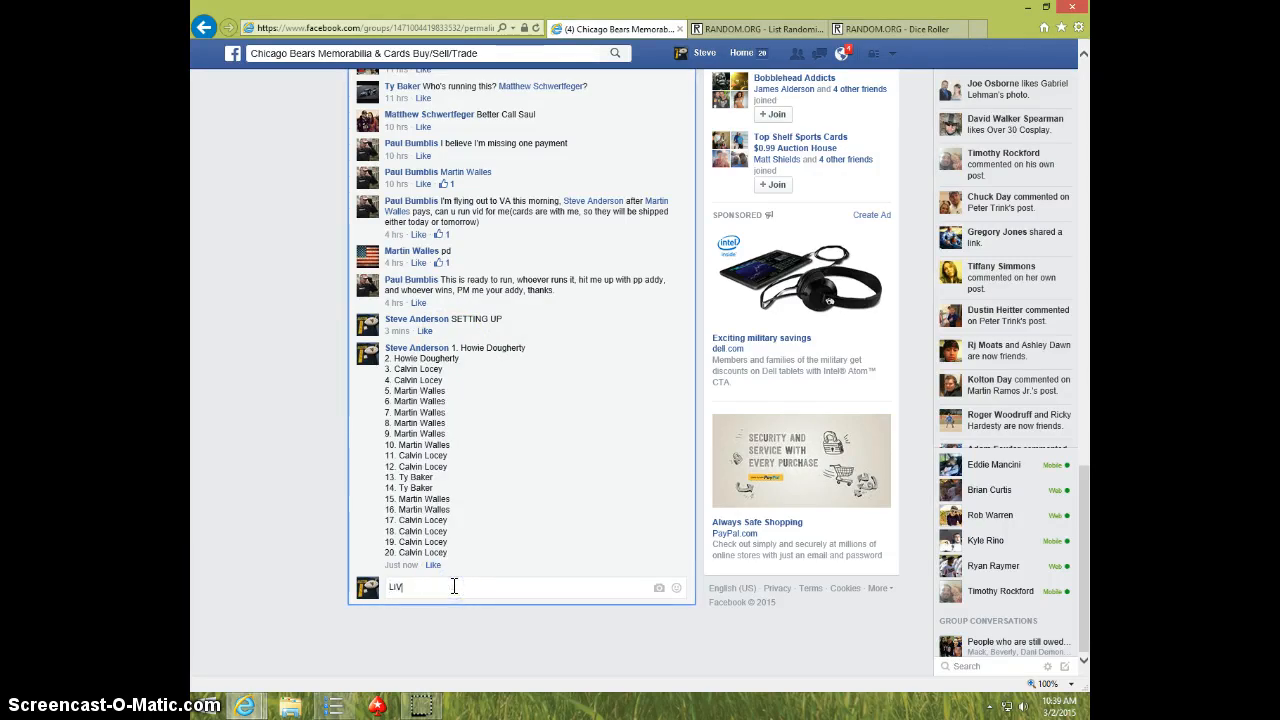
key(enter)
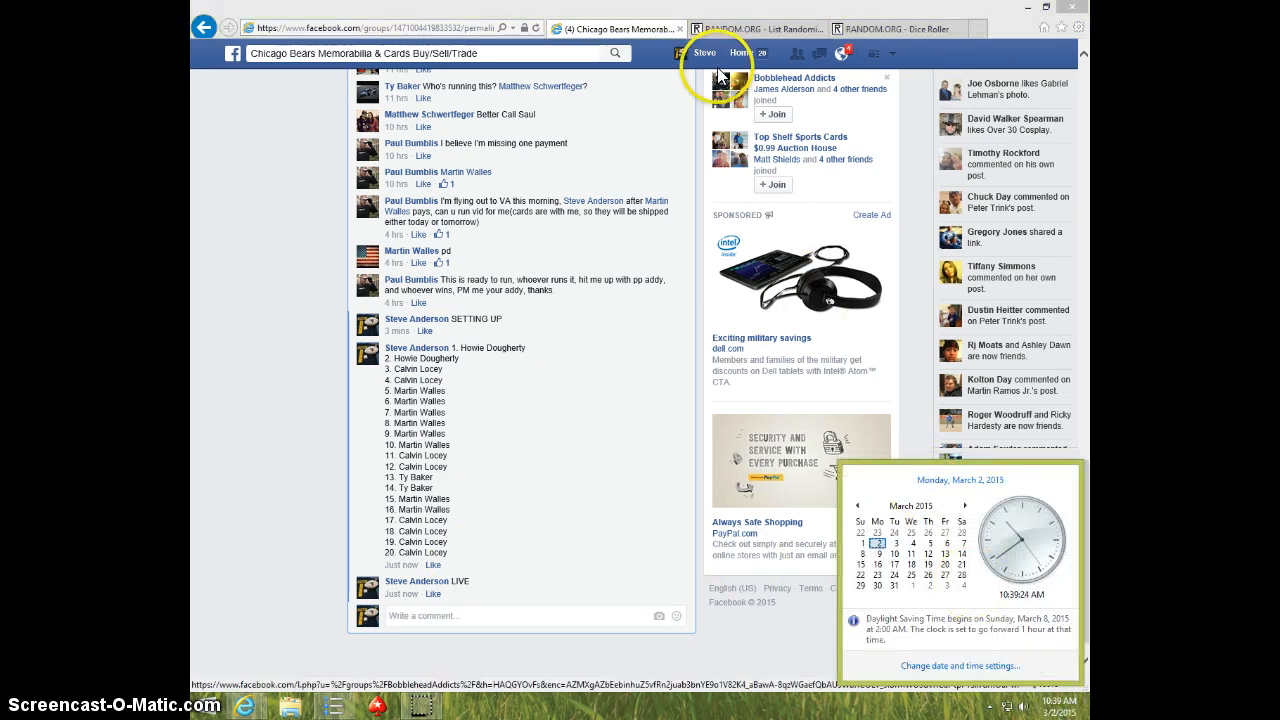
Step: Roll the two virtual dice on the Dice Roller page
click(758, 28)
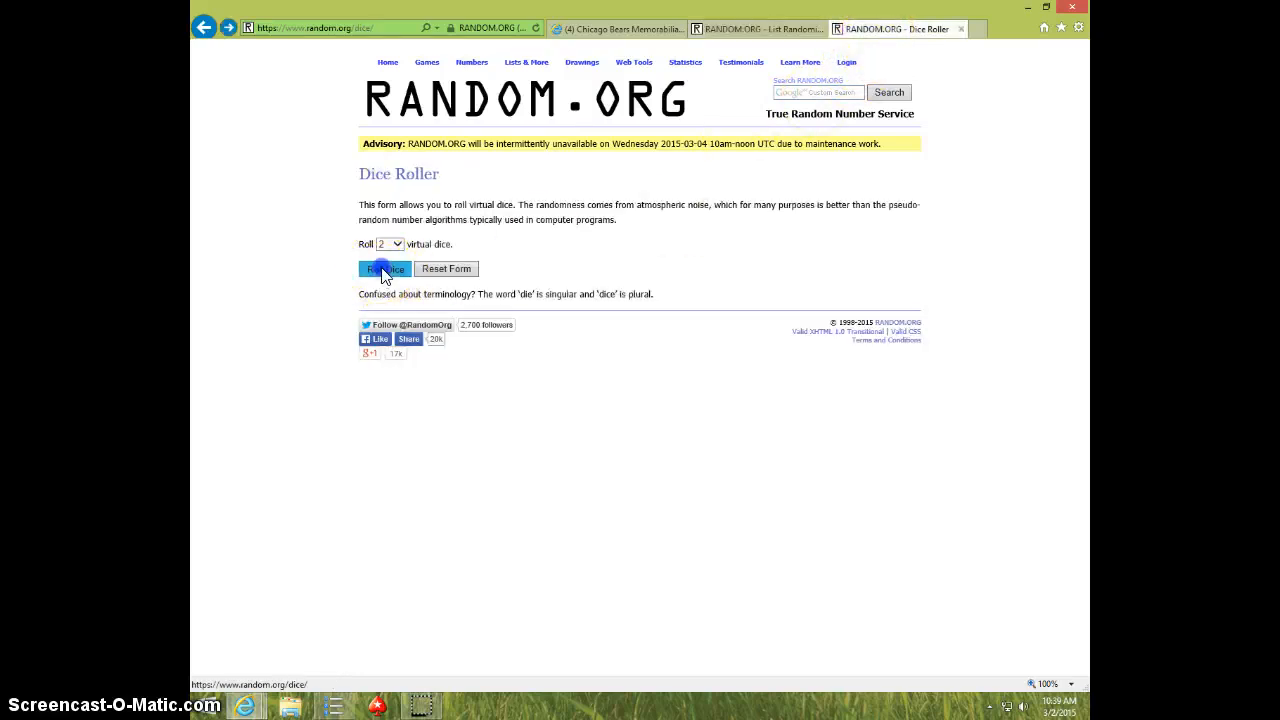
click(384, 268)
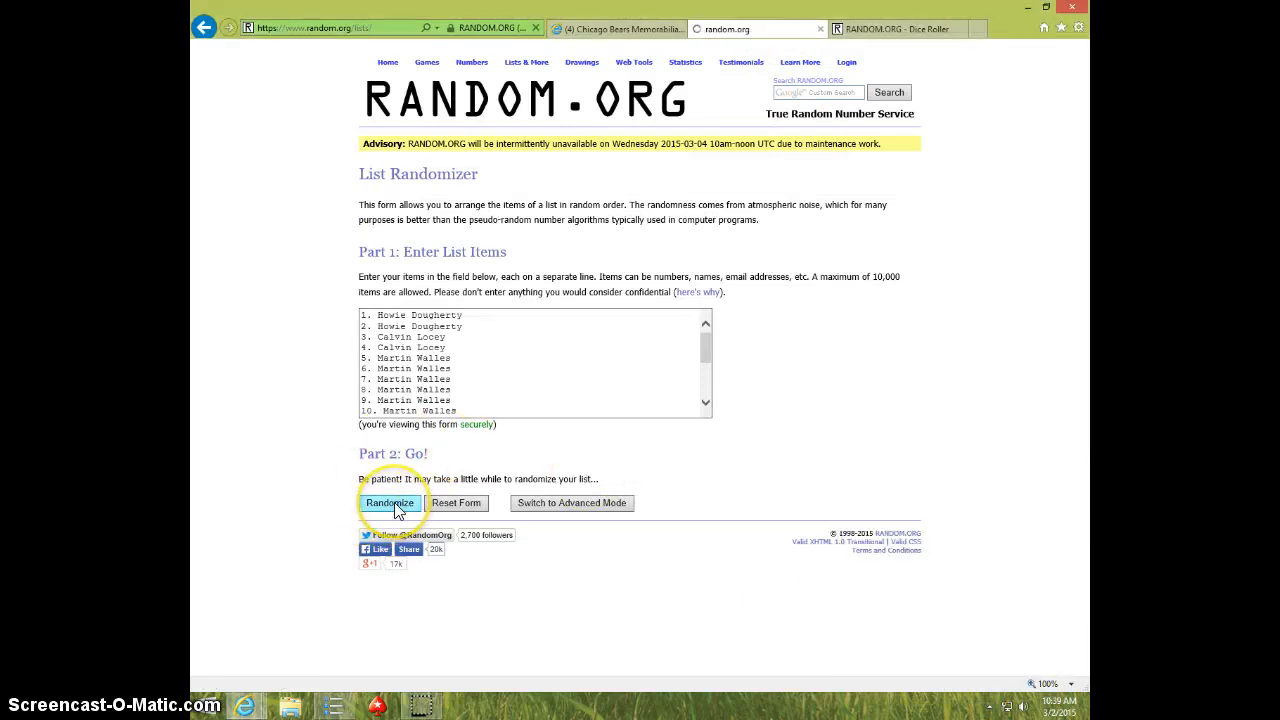
Step: Randomize the 20-entry raffle list six times in a row
click(388, 502)
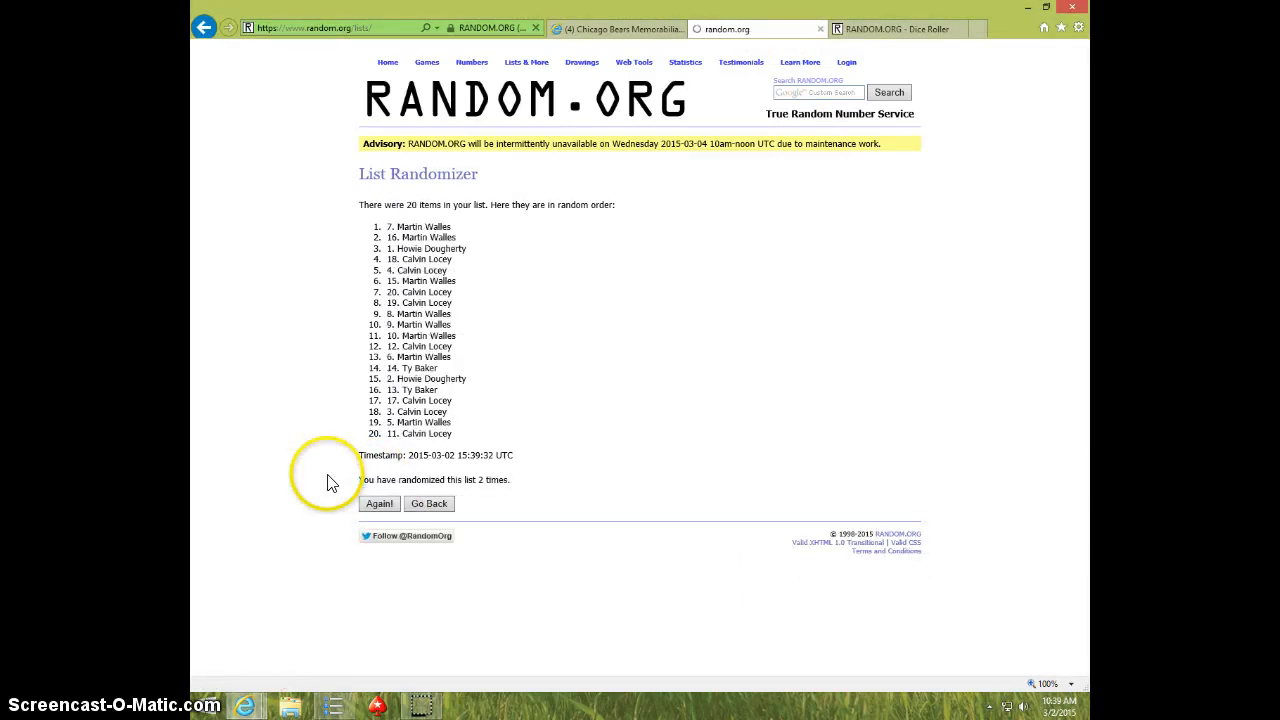
click(380, 504)
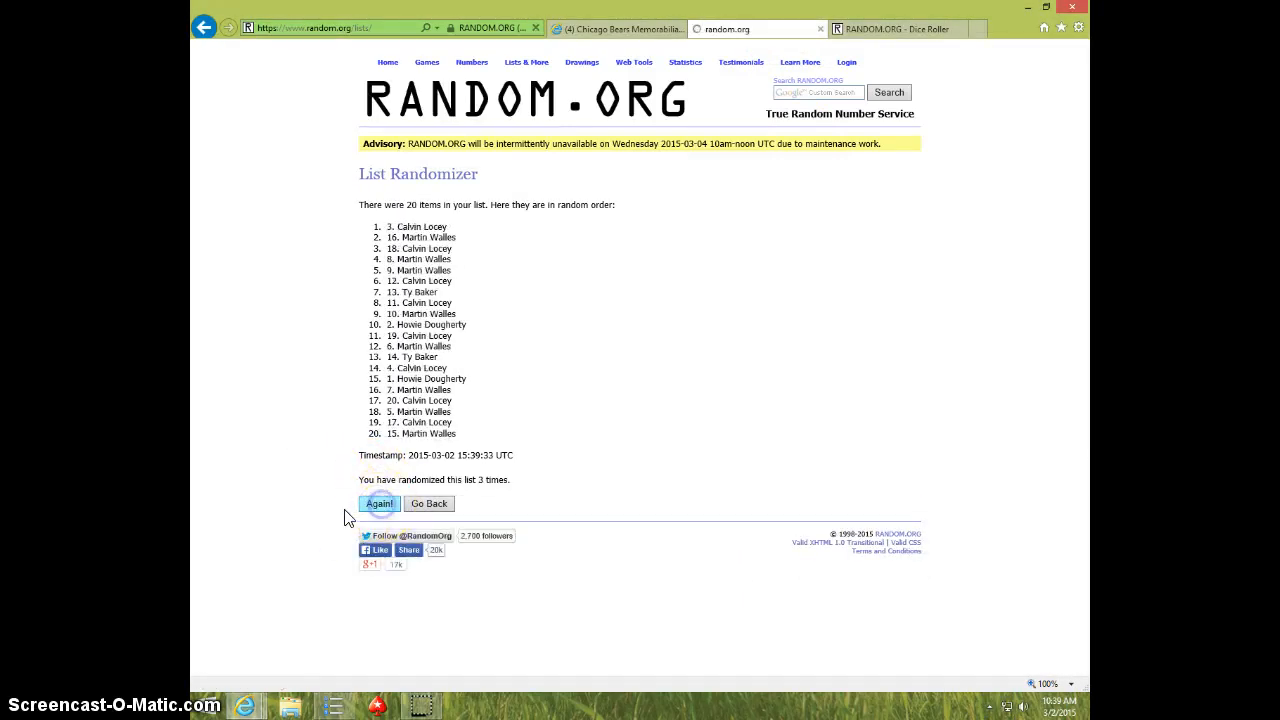
click(380, 504)
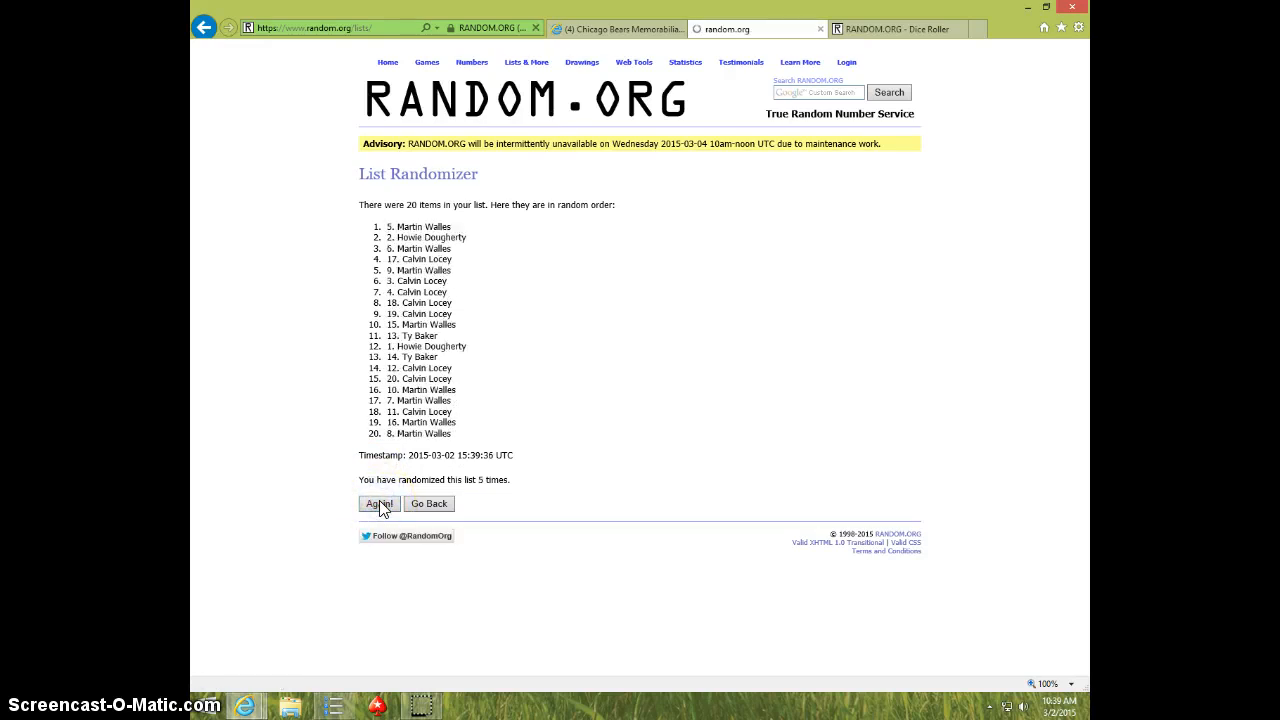
click(380, 504)
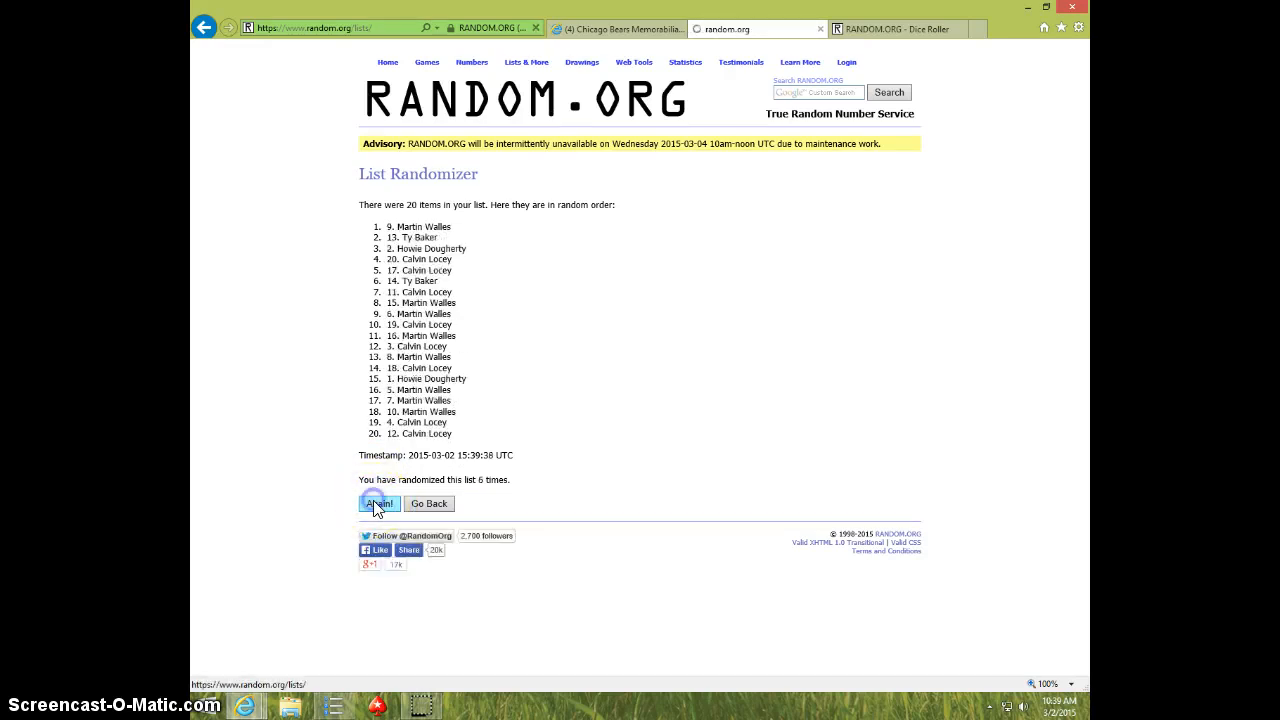
click(380, 504)
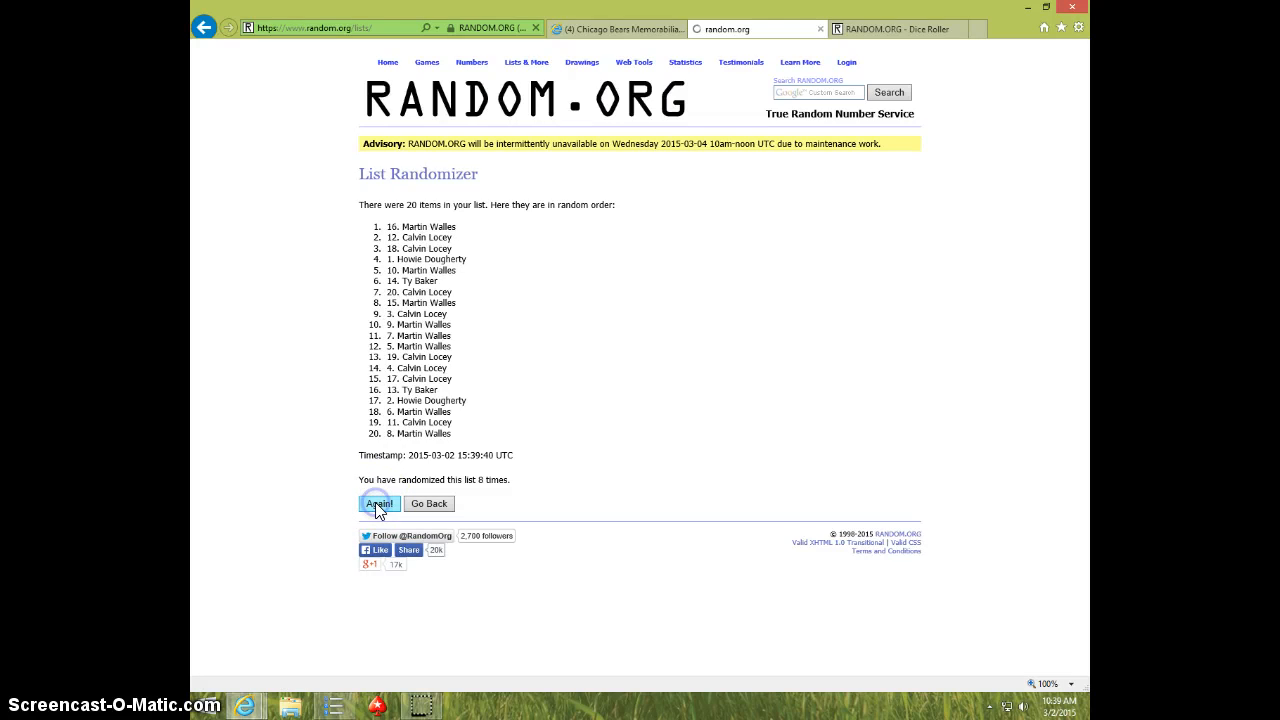
click(380, 504)
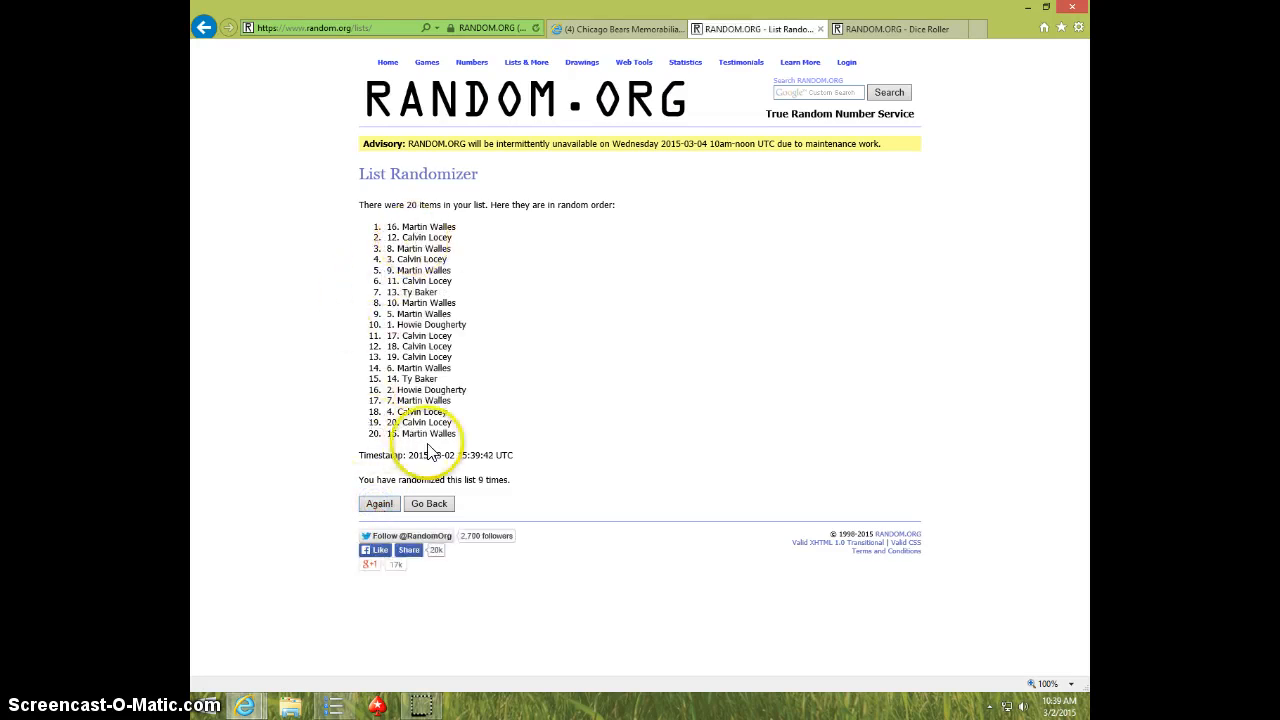
Step: Check the dice results, finish the tenth shuffle and highlight the winning top name
click(890, 28)
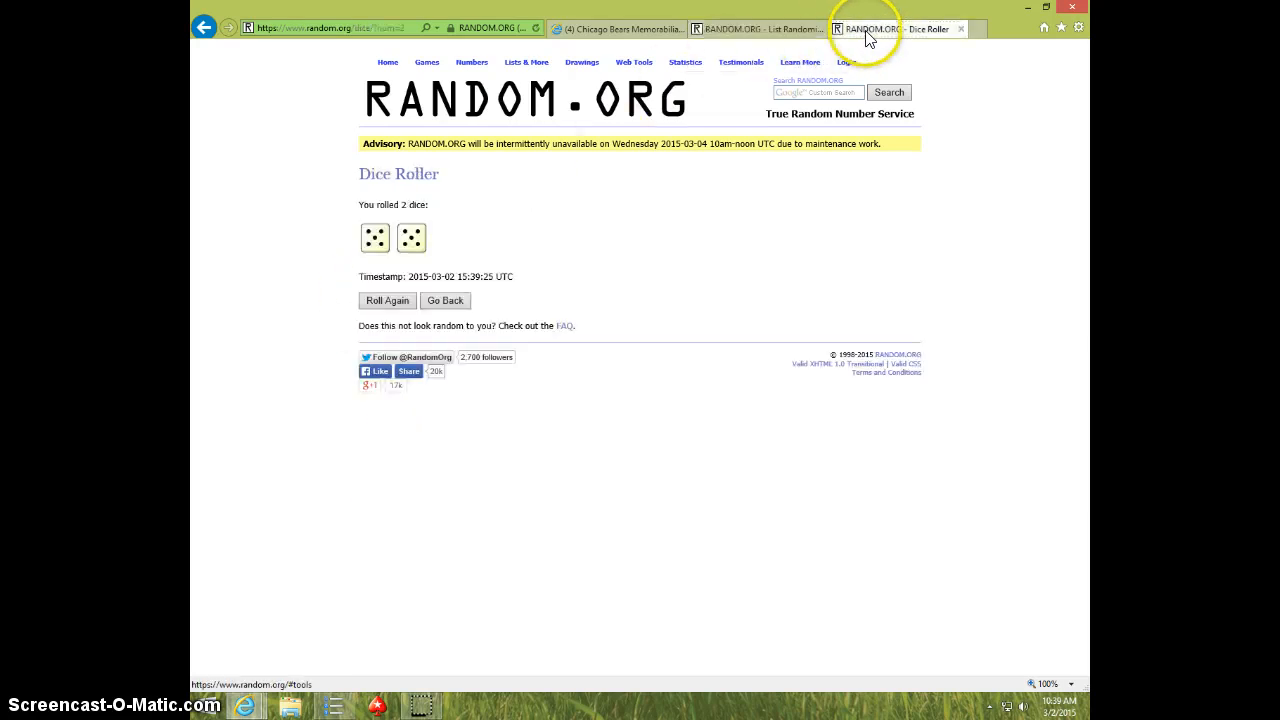
click(756, 28)
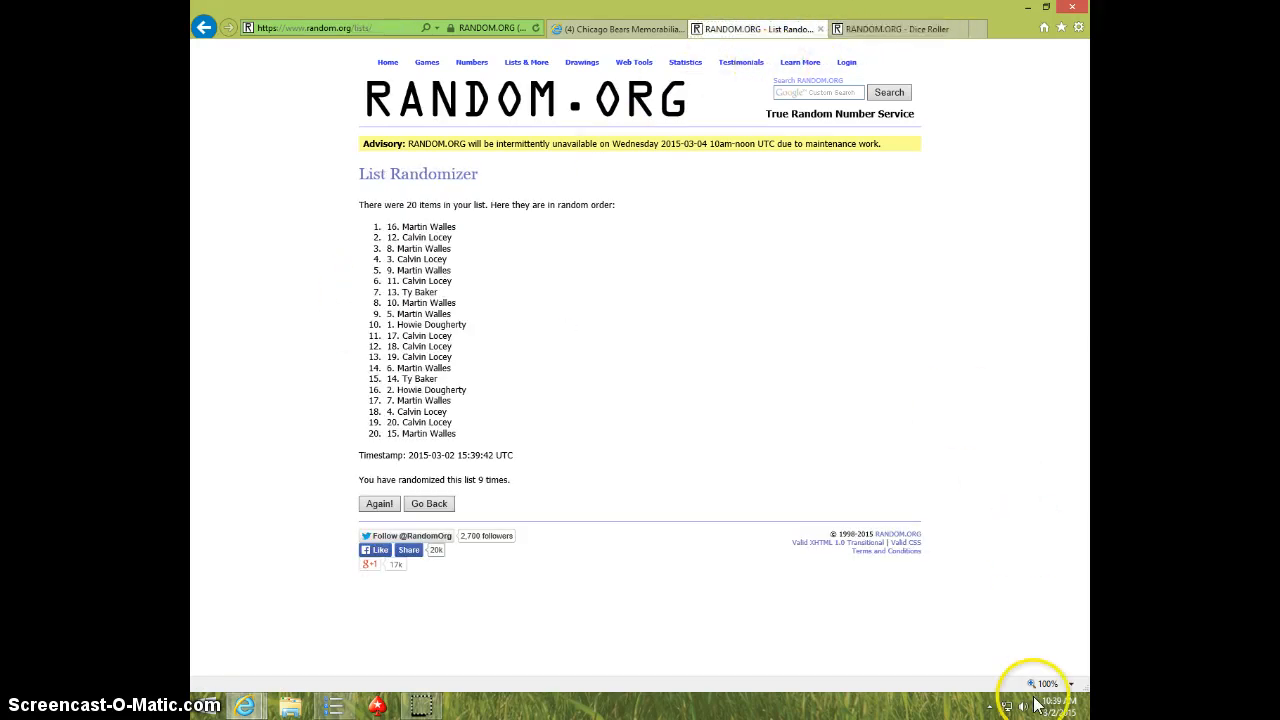
click(1050, 700)
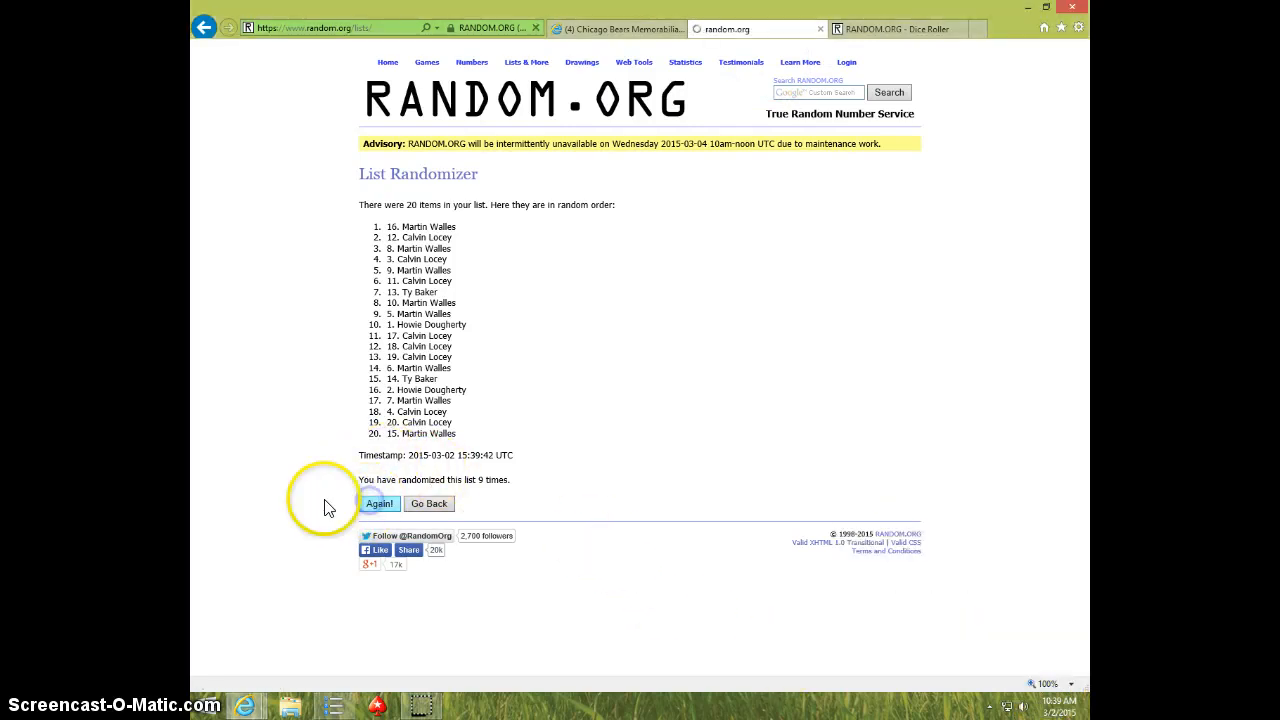
click(380, 504)
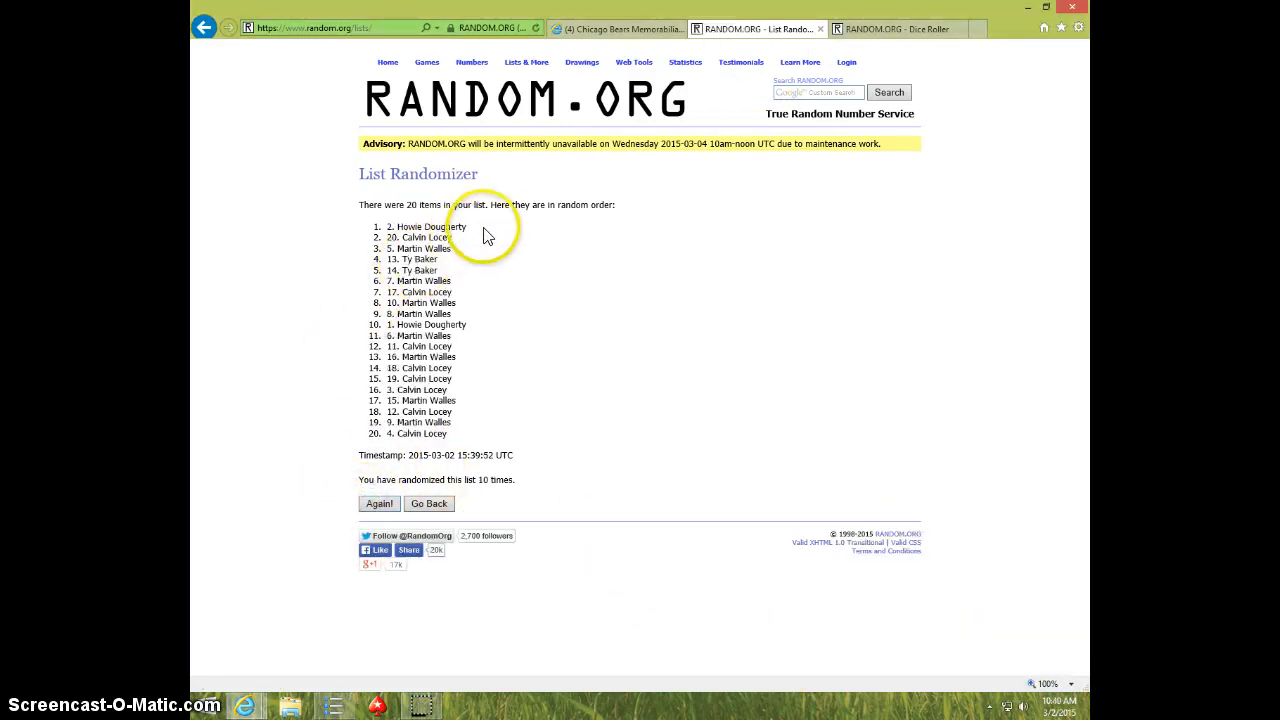
double_click(428, 226)
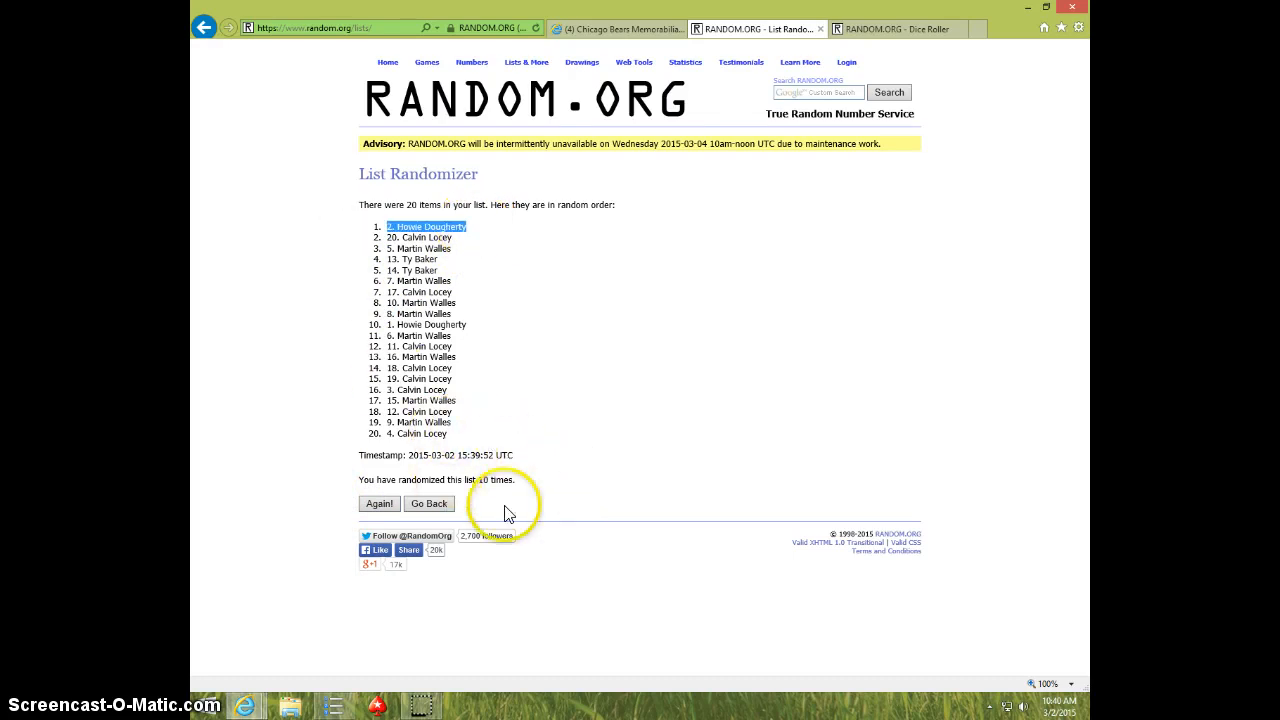
Step: Review the dice results again and show the current date and time from the taskbar clock
click(890, 28)
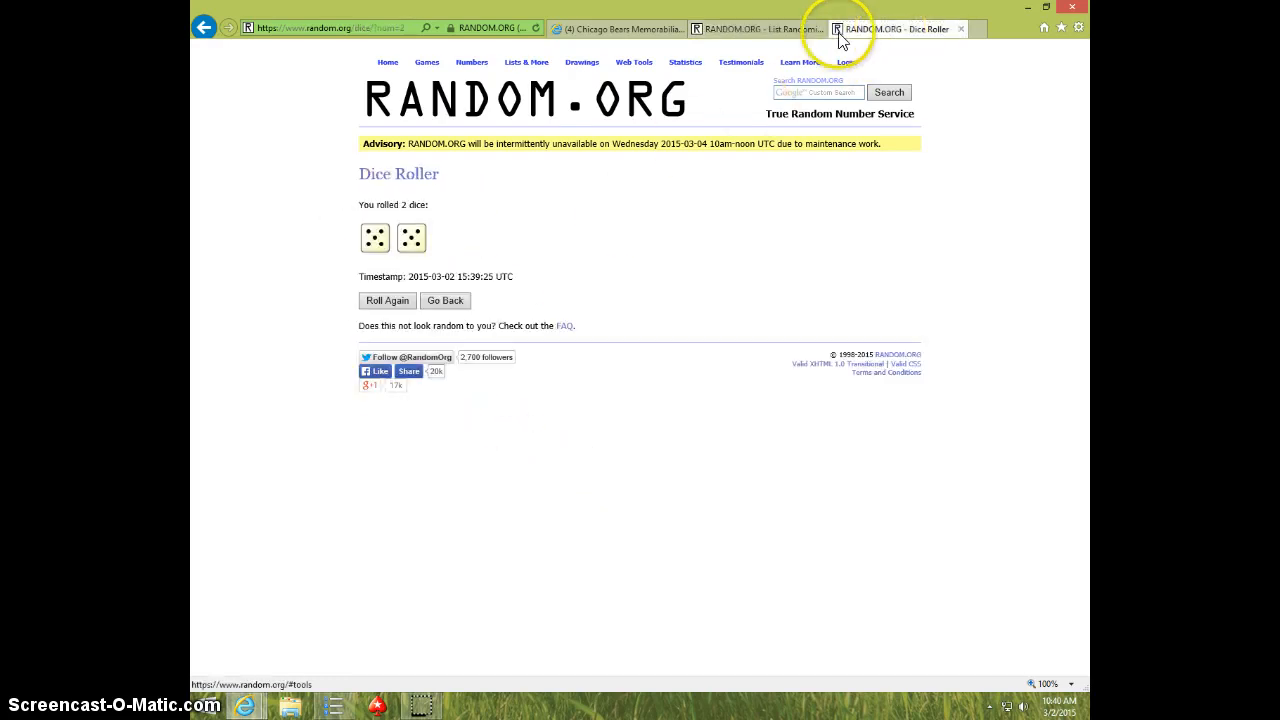
click(756, 28)
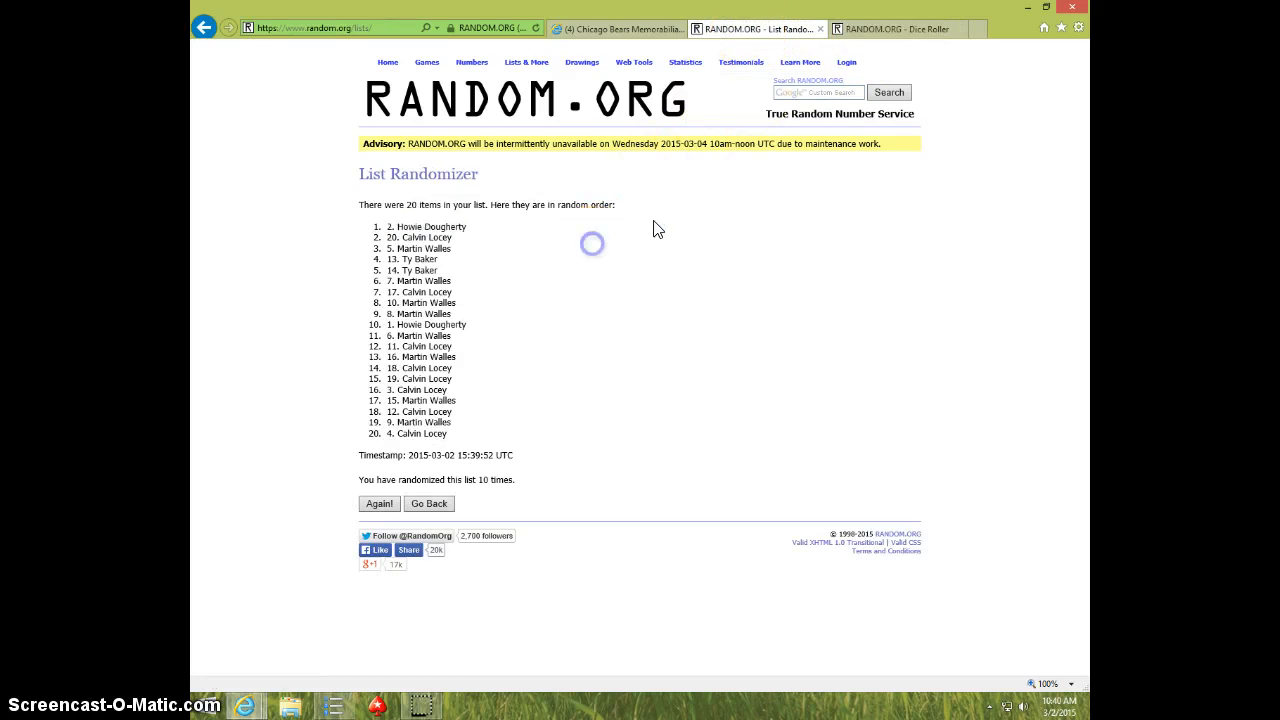
click(1048, 704)
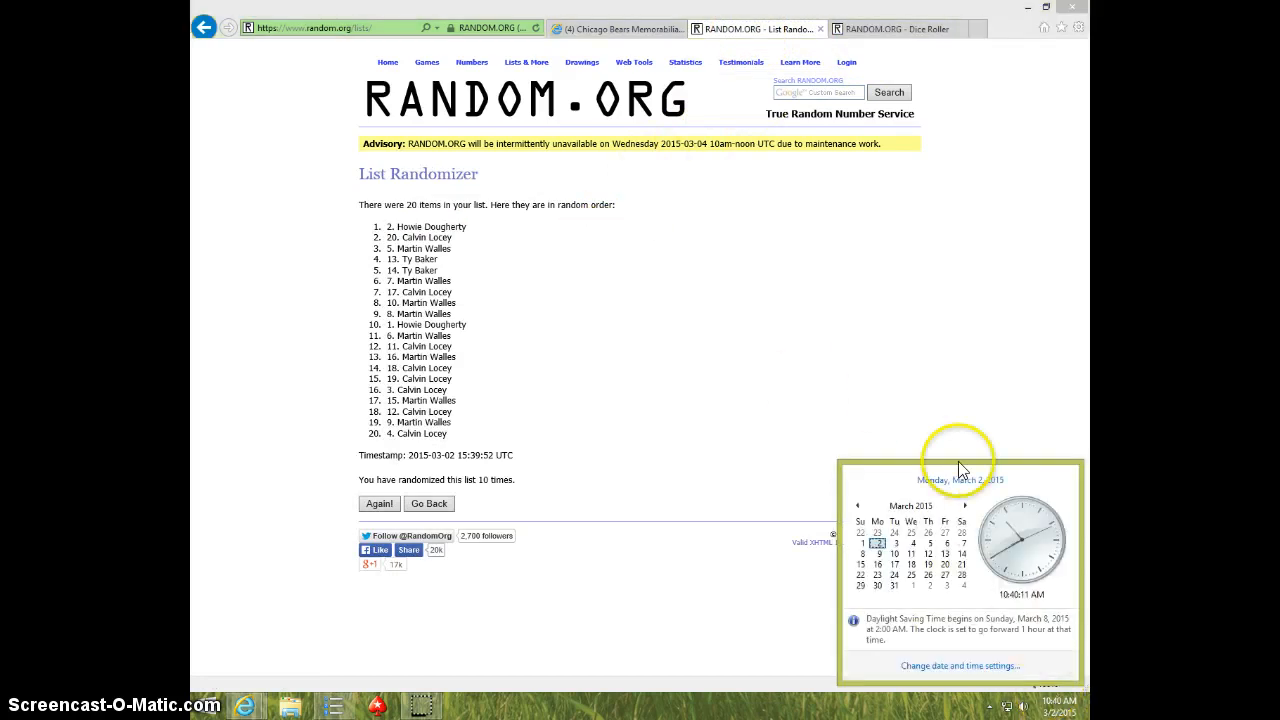
Step: Post a 'DONE' comment on the Facebook raffle thread to close the drawing
click(616, 28)
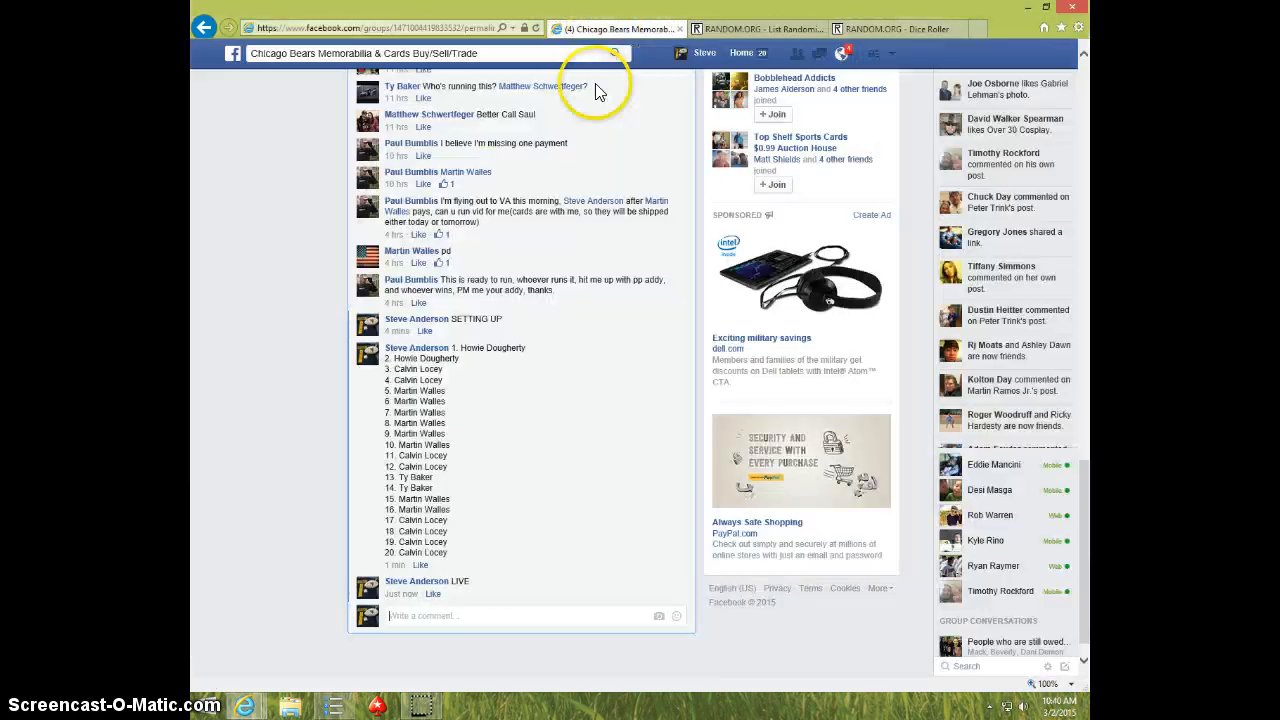
text(D)
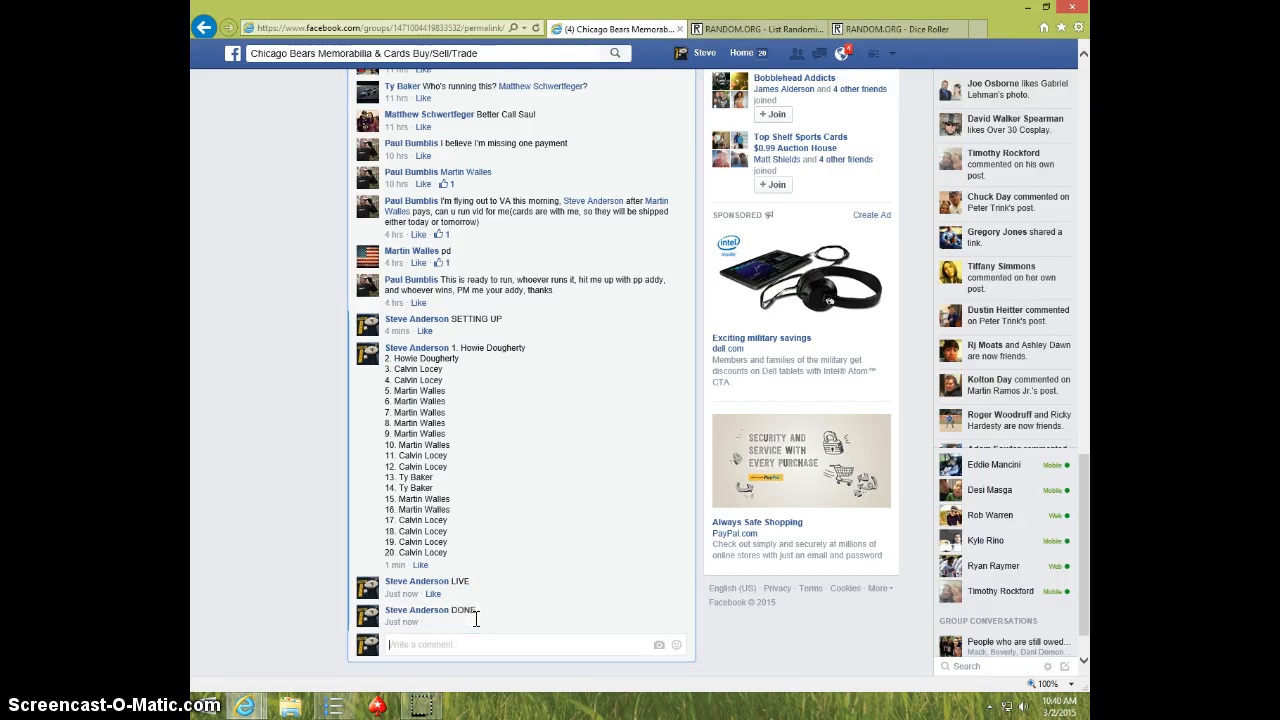
mouse_move(1010, 696)
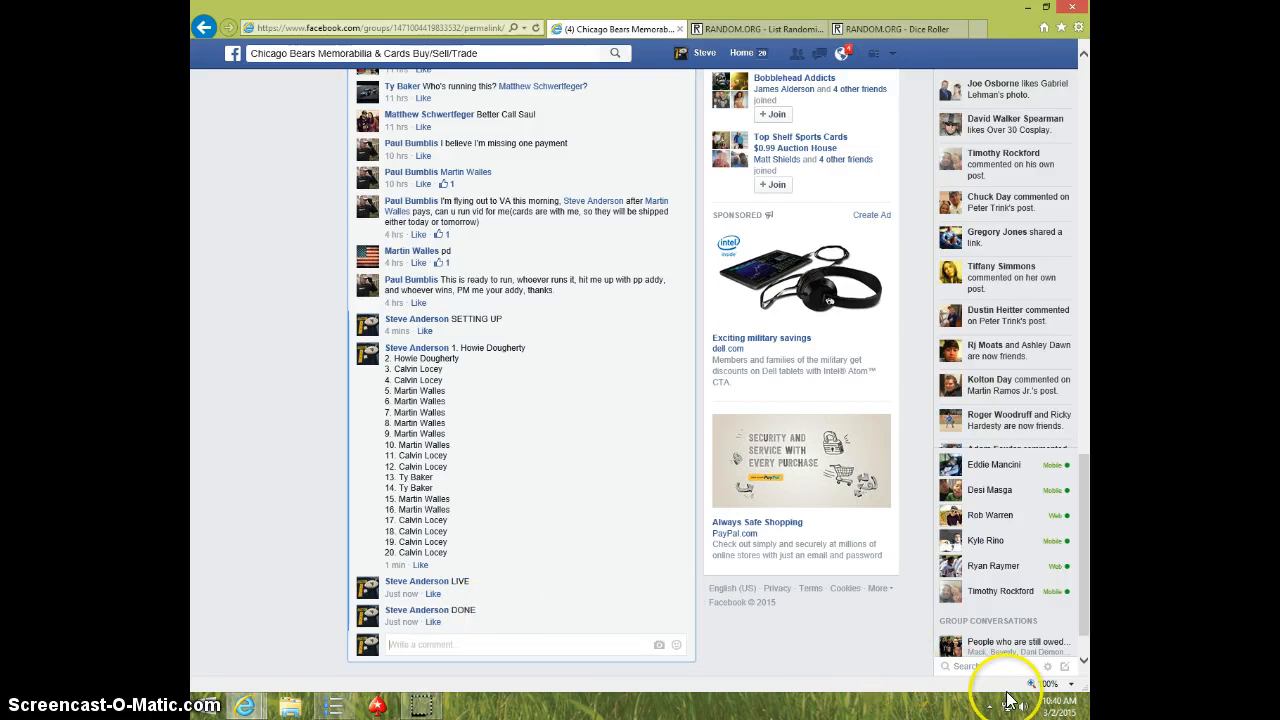